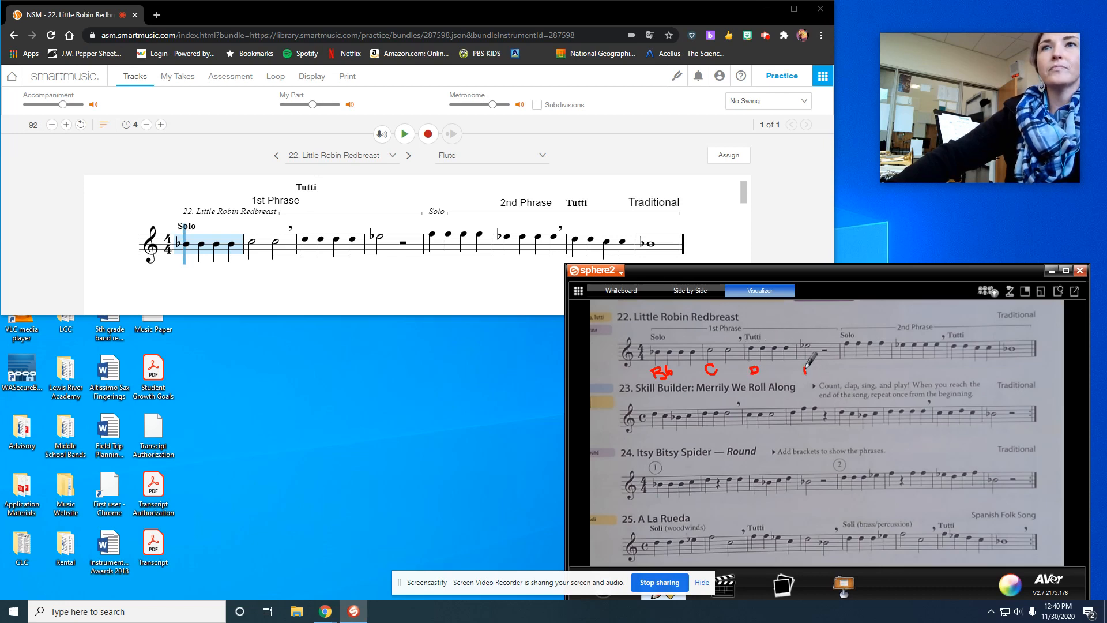
Step: Write a letter name under a note of Little Robin Redbreast with the Sphere2 pen
left_click(809, 370)
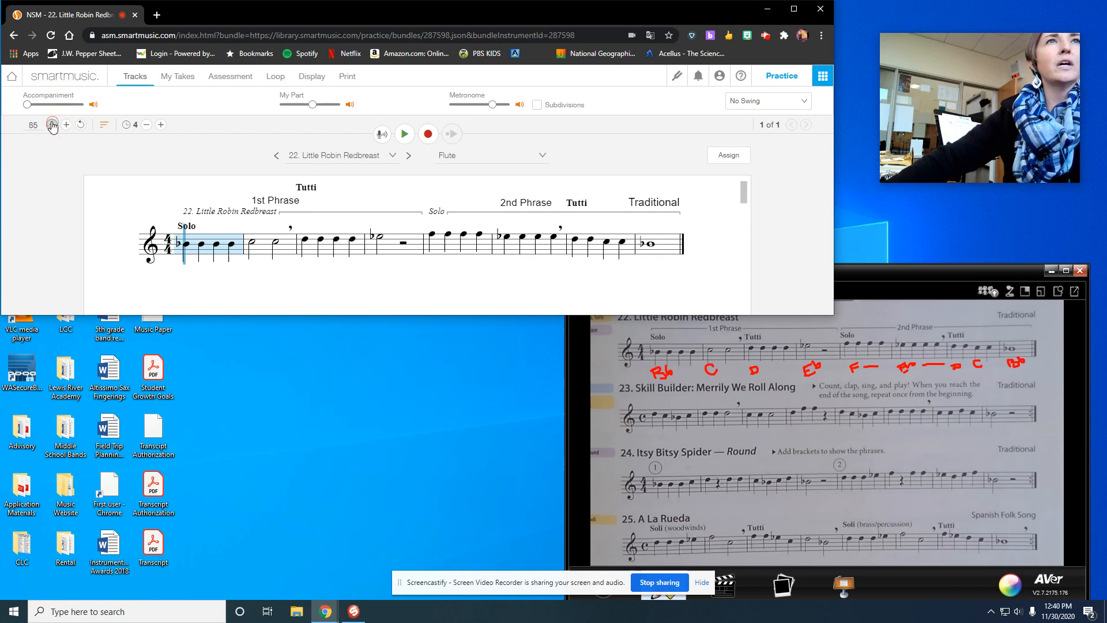
Step: Lower the tempo to 75 and start Little Robin Redbreast playback
left_click(52, 125)
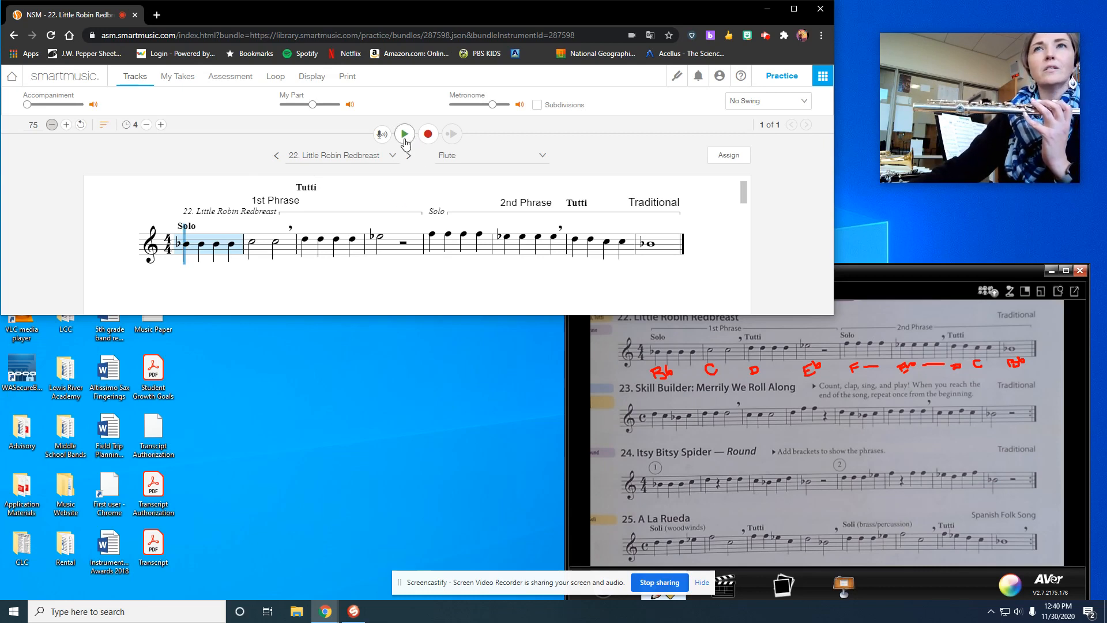
left_click(405, 133)
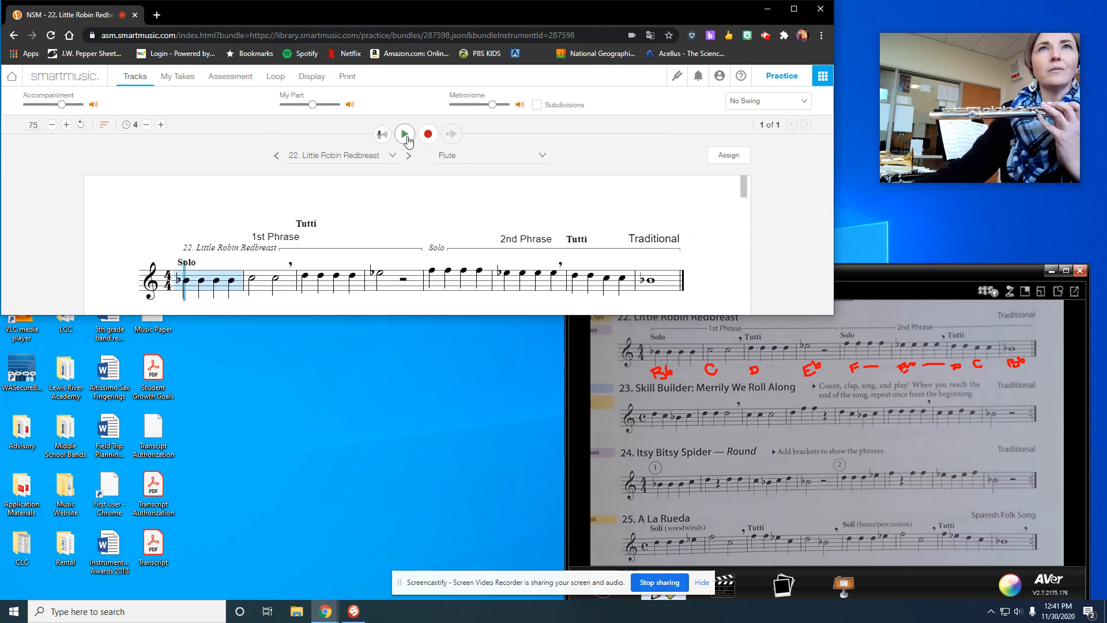
left_click(405, 133)
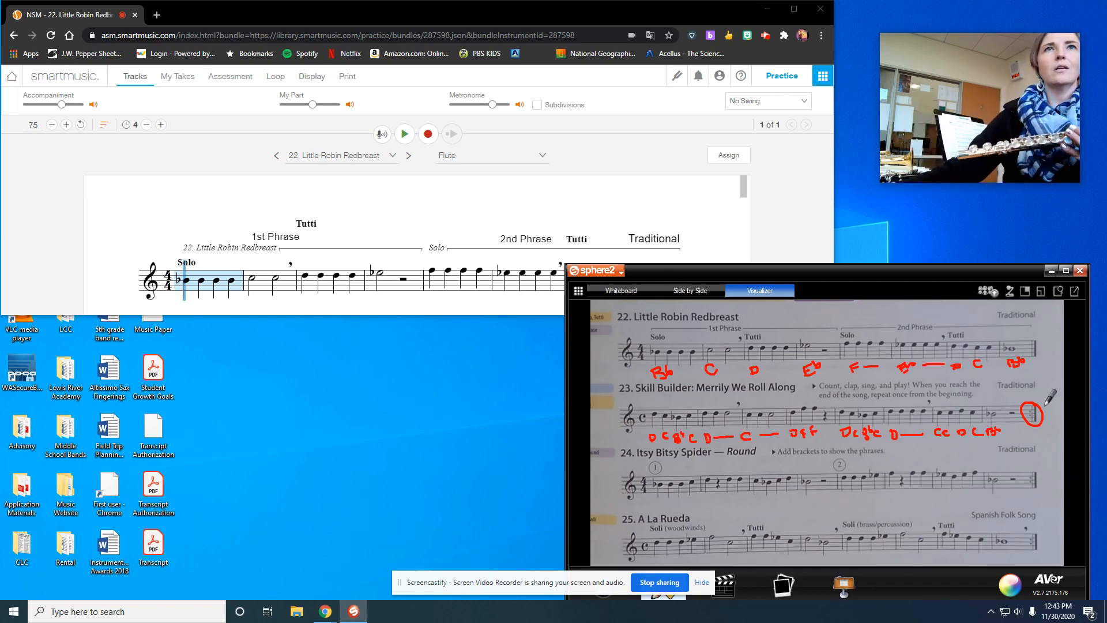
Step: Load exercise 23, Merrily We Roll Along, and lower its tempo from 92 to 75
left_click(339, 155)
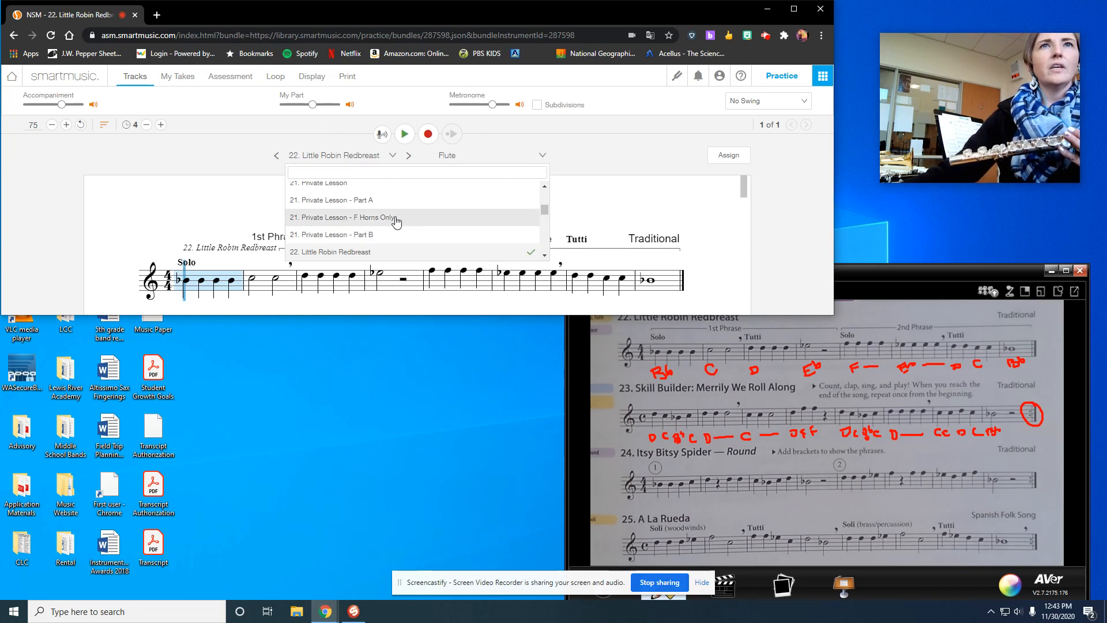
left_click(329, 252)
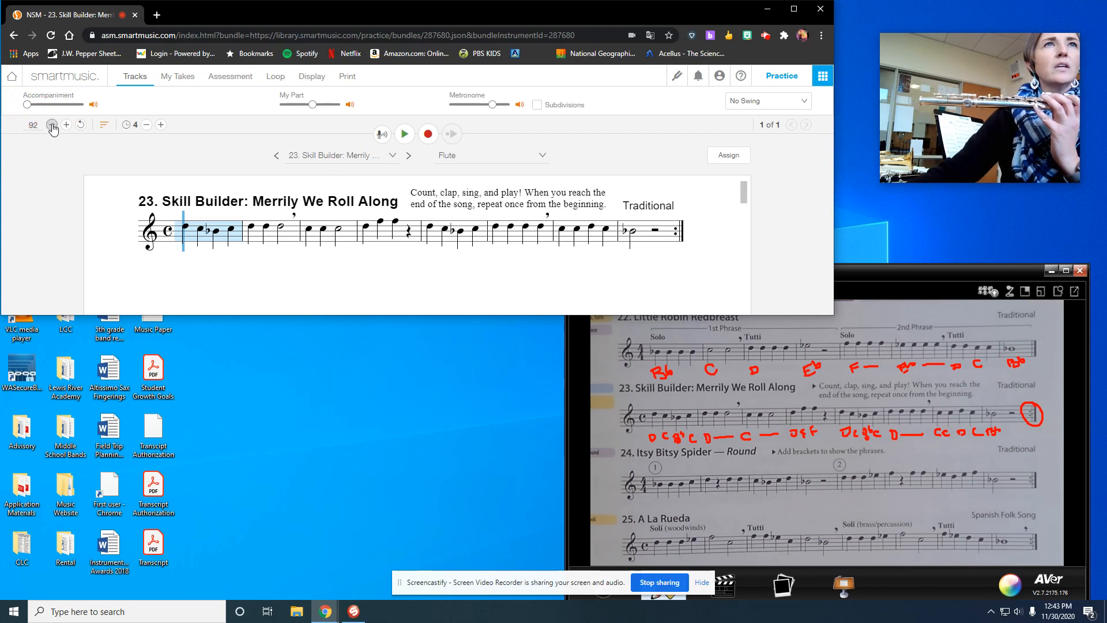
left_click(51, 124)
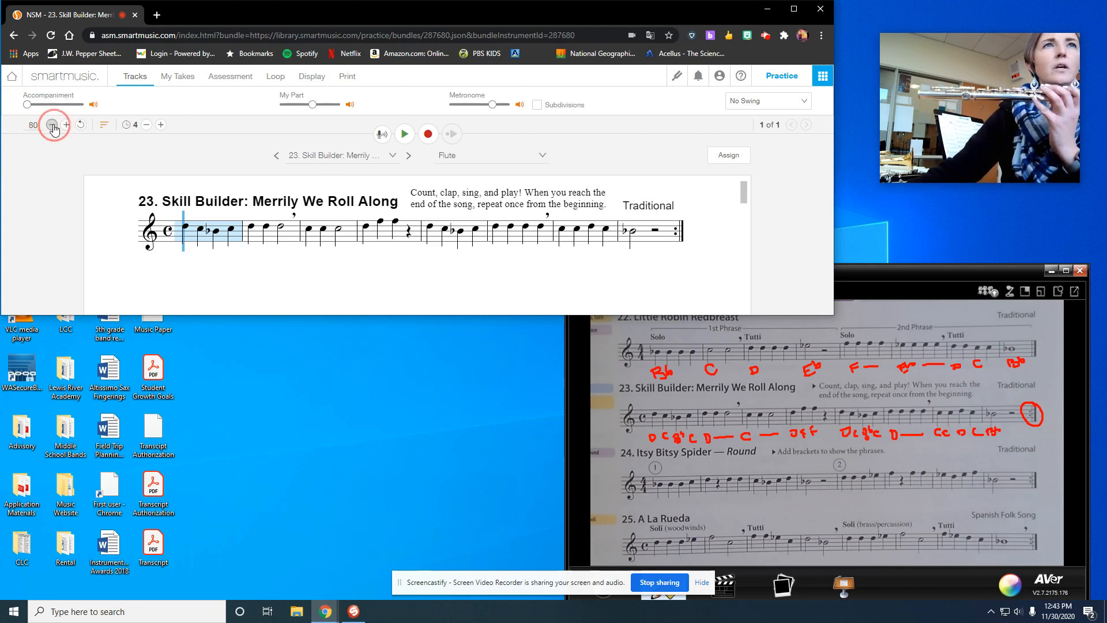
left_click(51, 124)
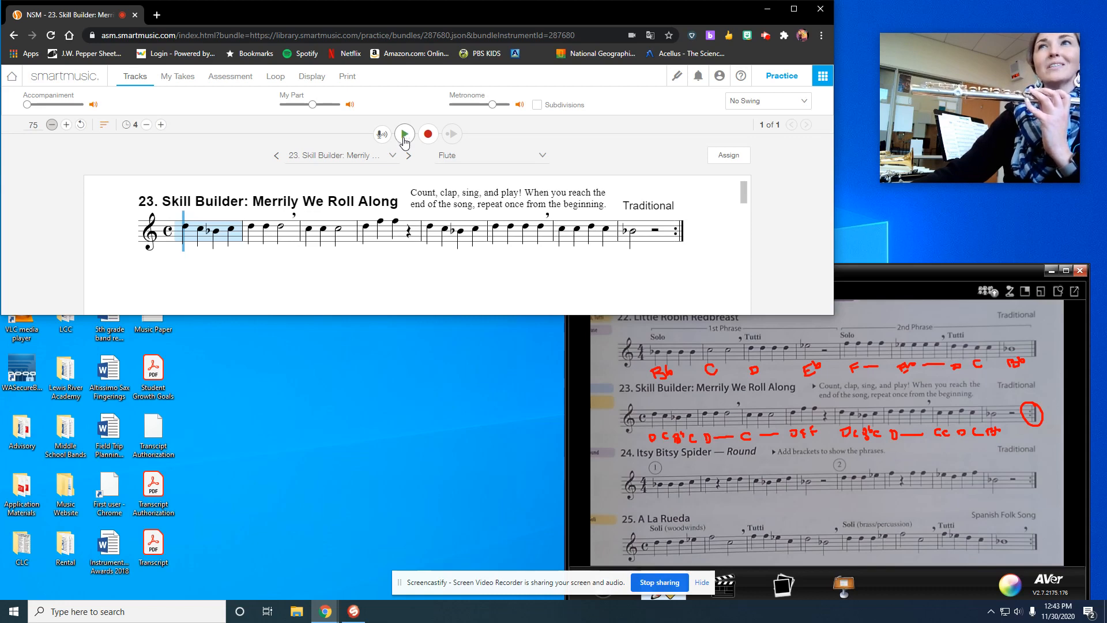
left_click(404, 133)
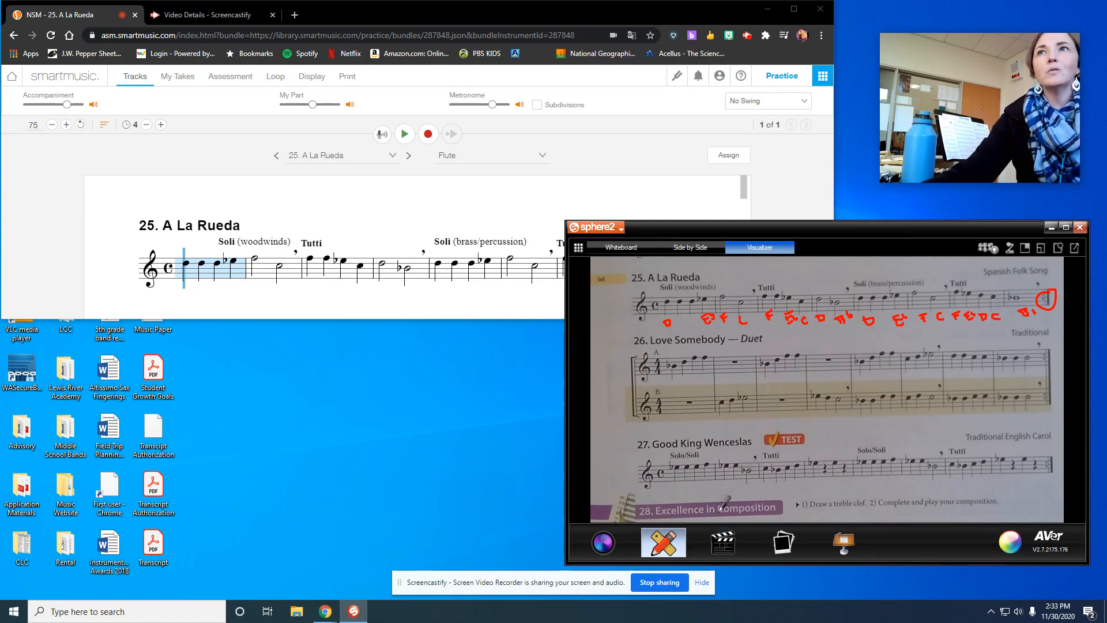
mouse_move(699, 553)
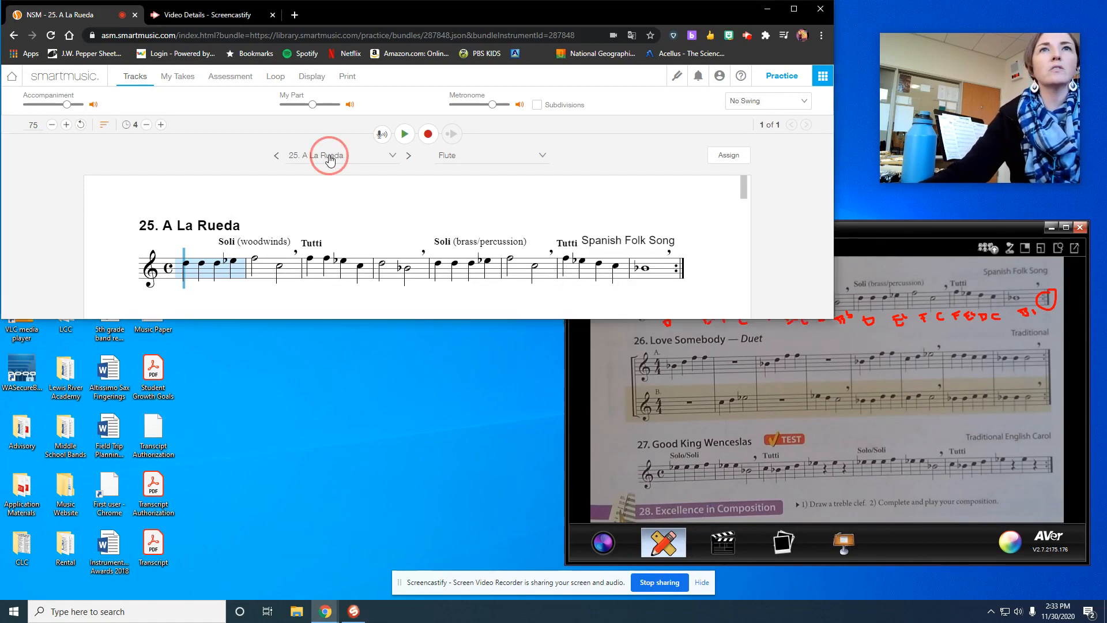
Step: Open the exercise title dropdown showing 25. A La Rueda
left_click(329, 155)
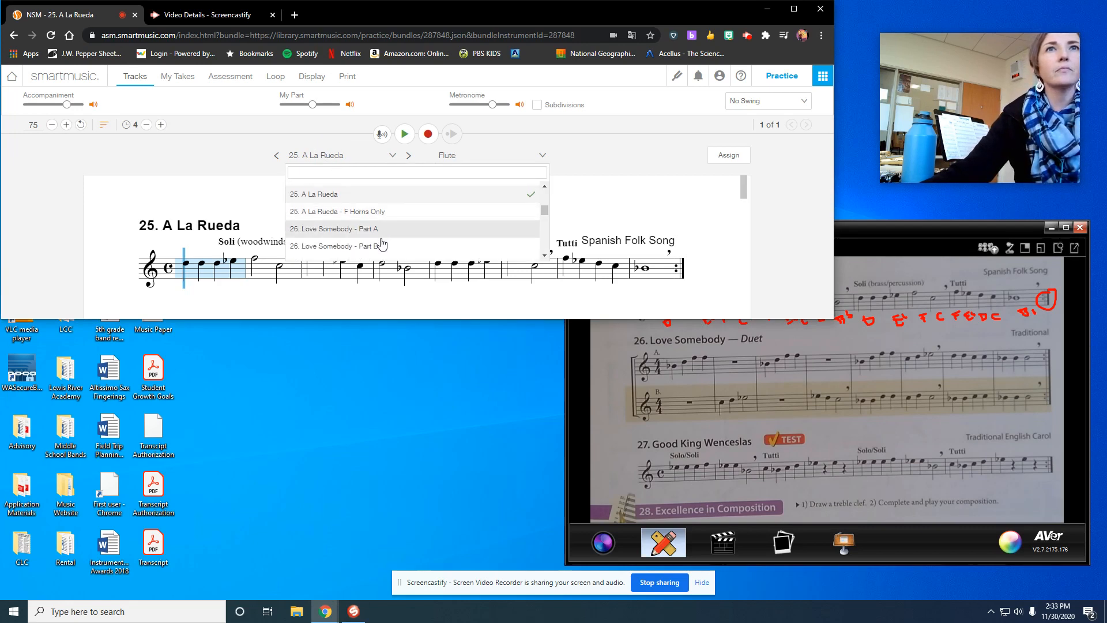